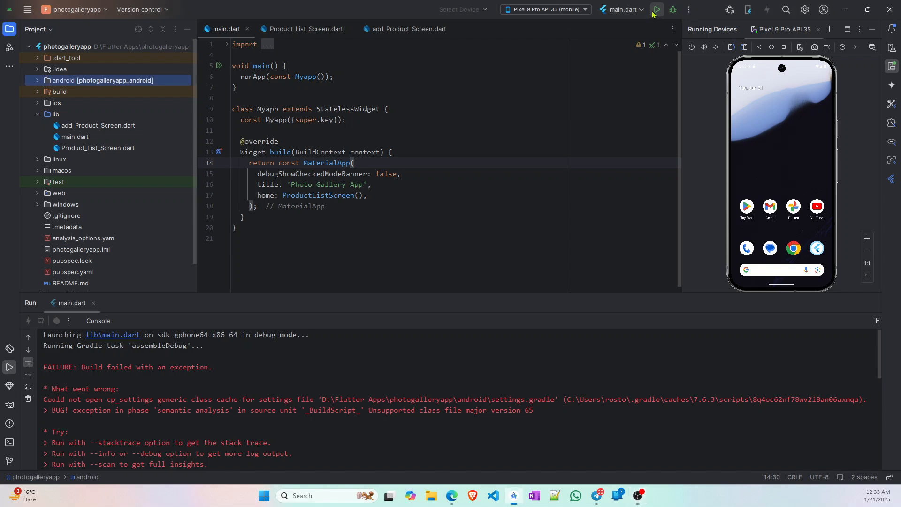
Reveal android > gradle > wrapper in the Project tree and open gradle-wrapper.properties for editing.
click(656, 10)
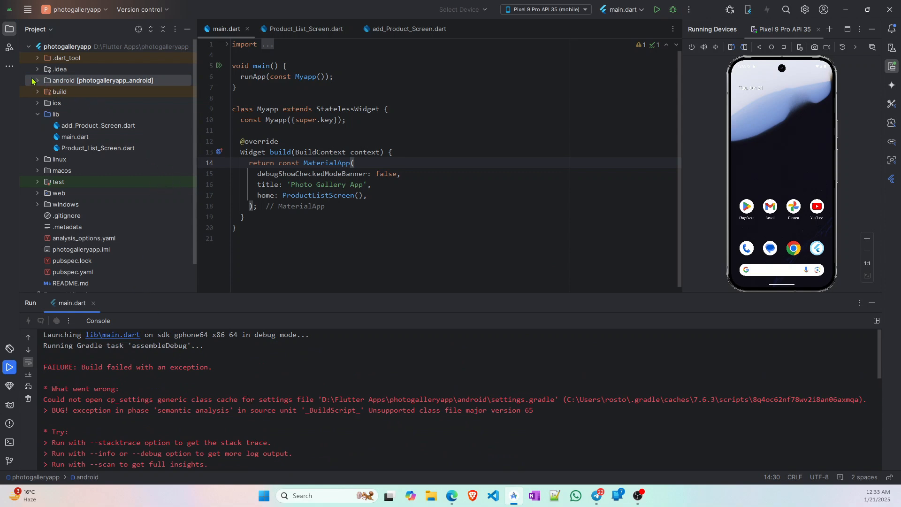
click(37, 80)
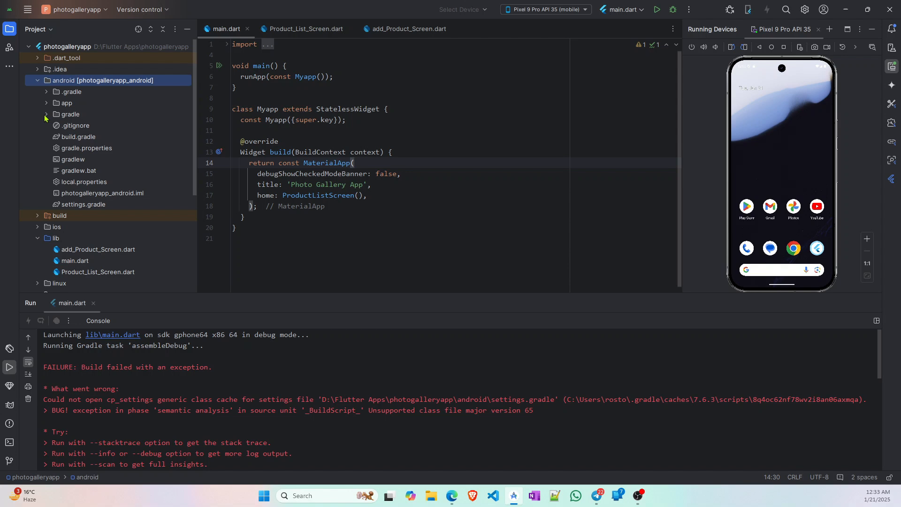
click(46, 114)
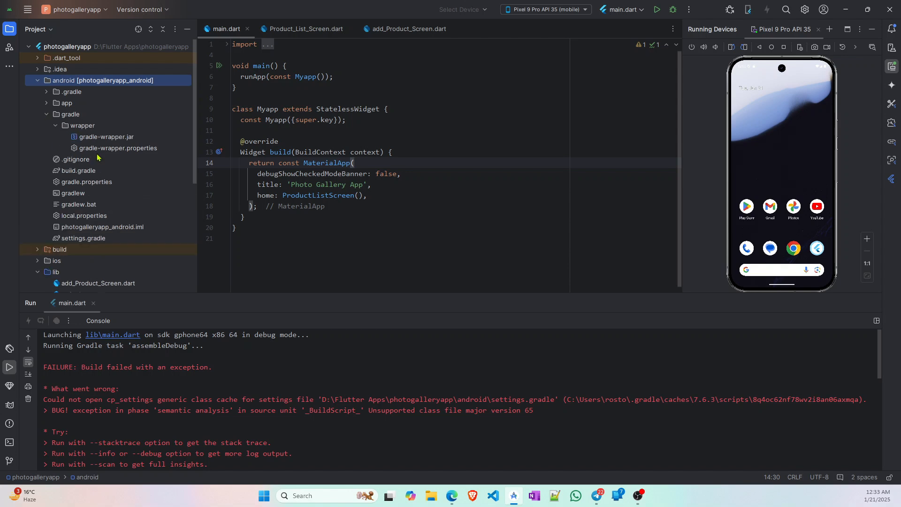
mouse_move(113, 154)
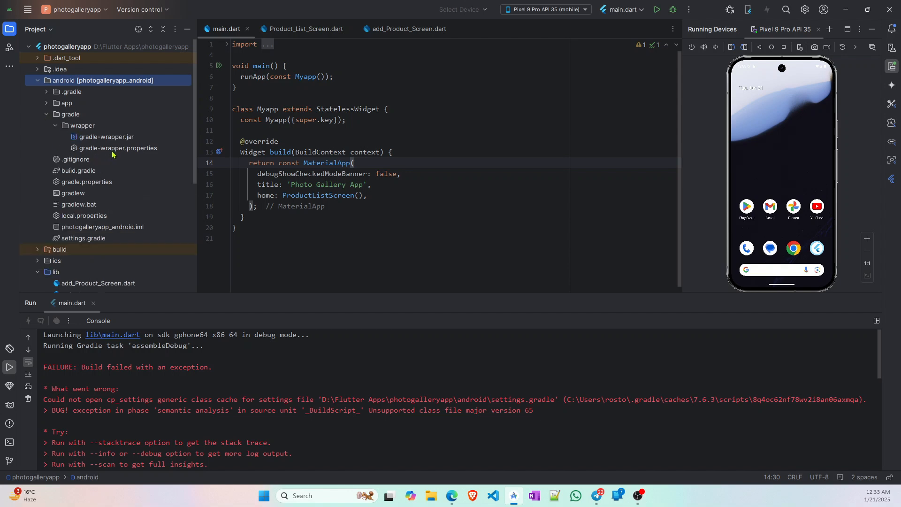
double_click(118, 148)
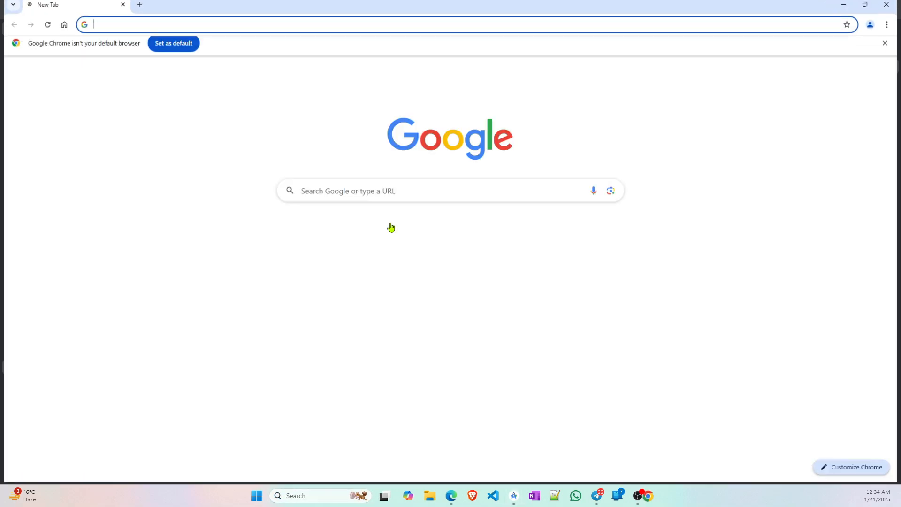
Search 'latest gradle version', open Gradle Releases and select the v8.12 version number.
click(403, 25)
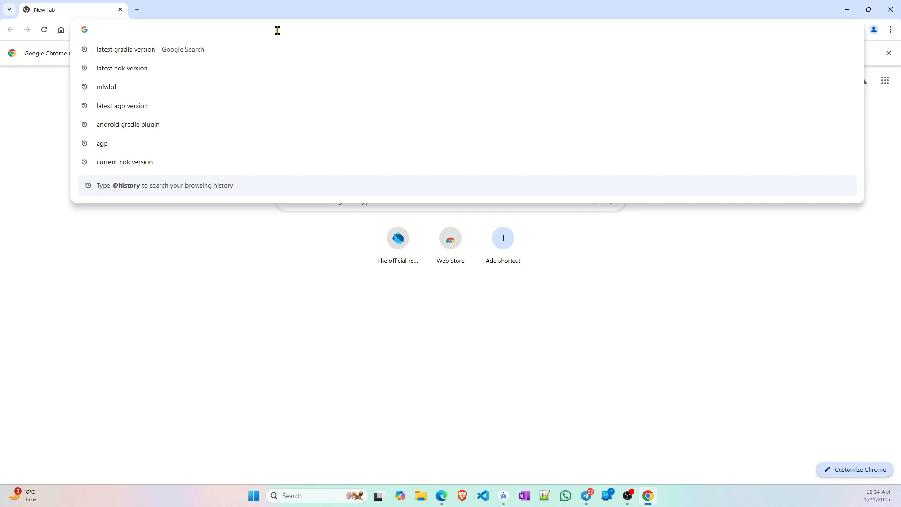
text(latest g)
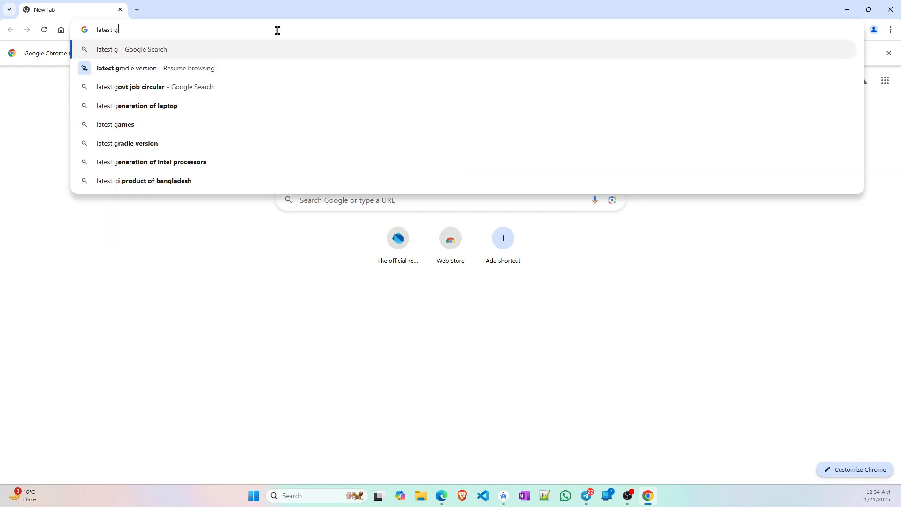
click(155, 67)
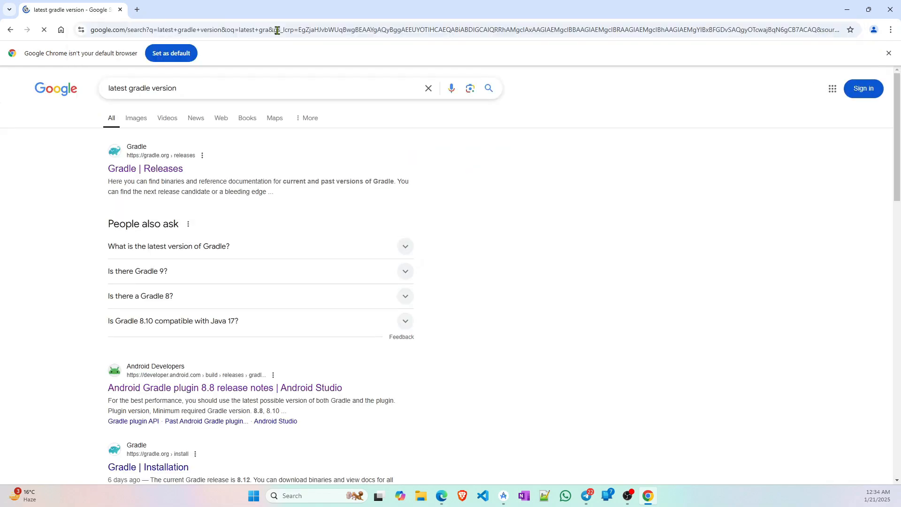
click(144, 168)
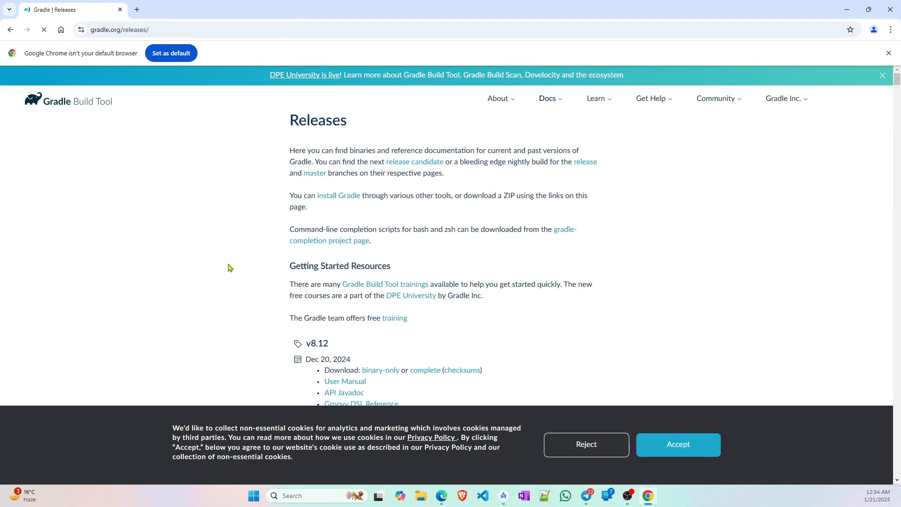
scroll(down, 3)
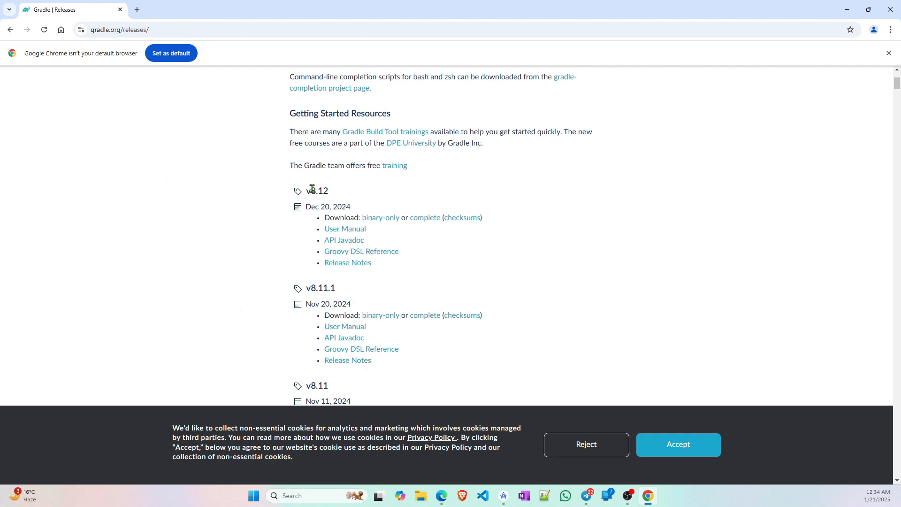
double_click(318, 191)
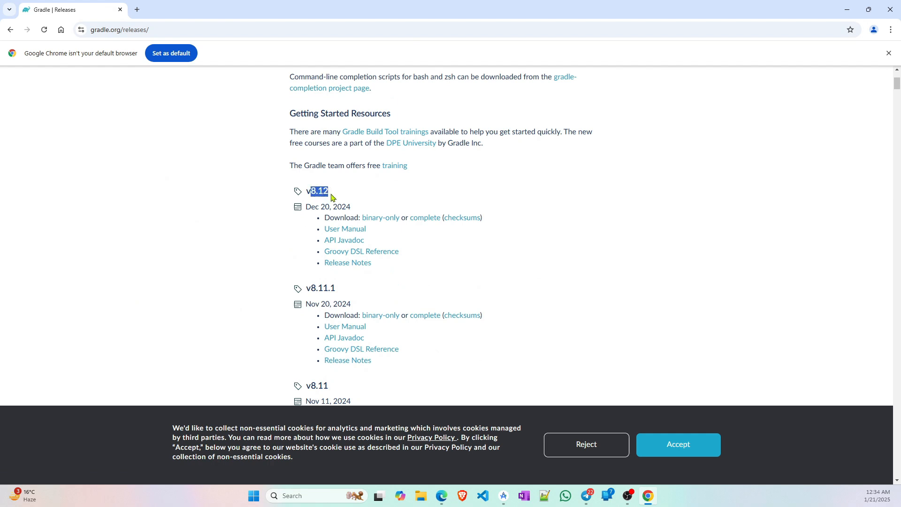
scroll(down, 3)
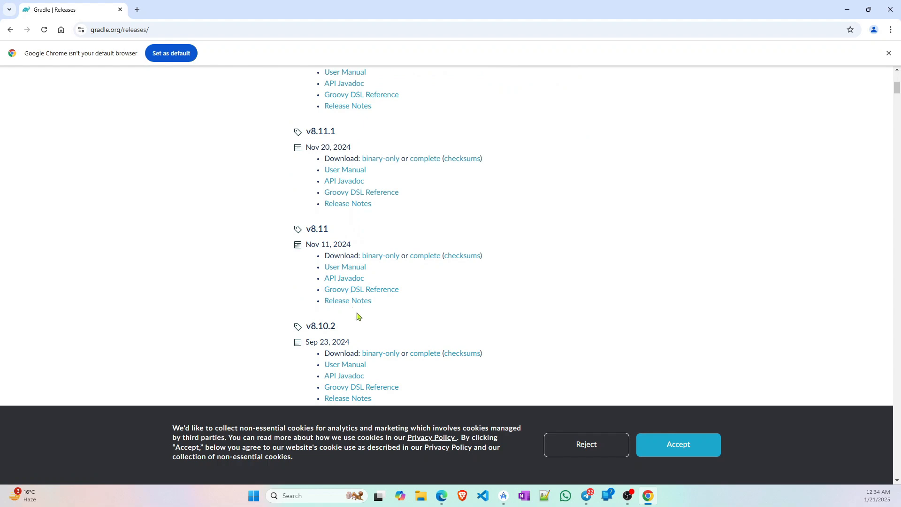
mouse_move(378, 329)
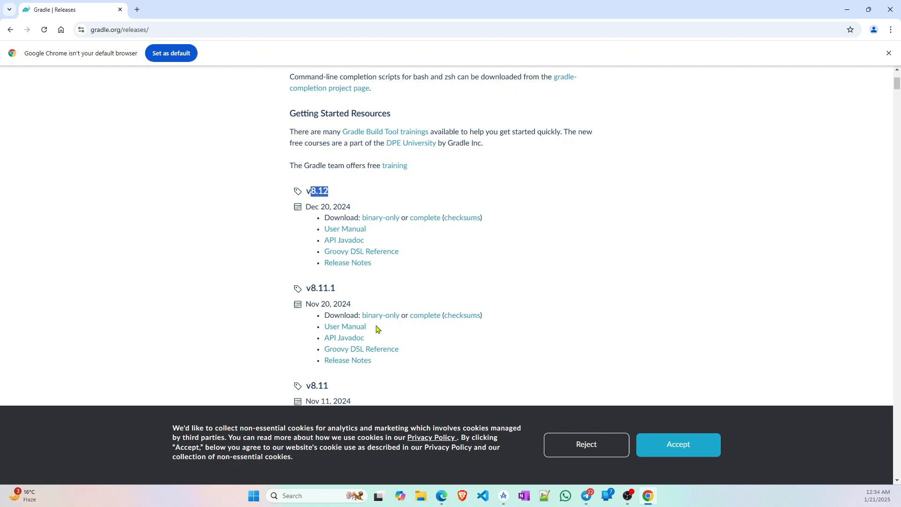
mouse_move(325, 205)
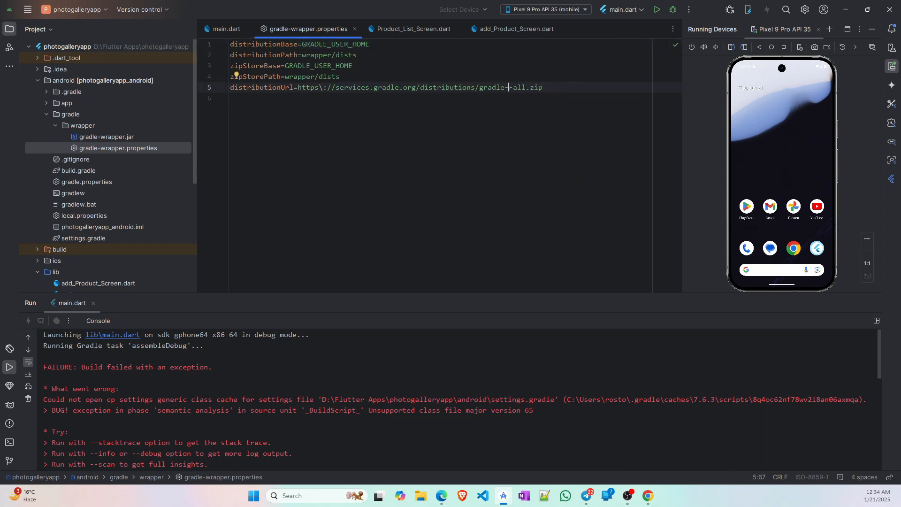
Change the wrapper's distributionUrl to gradle-8.10.2-all.zip.
text(8.10)
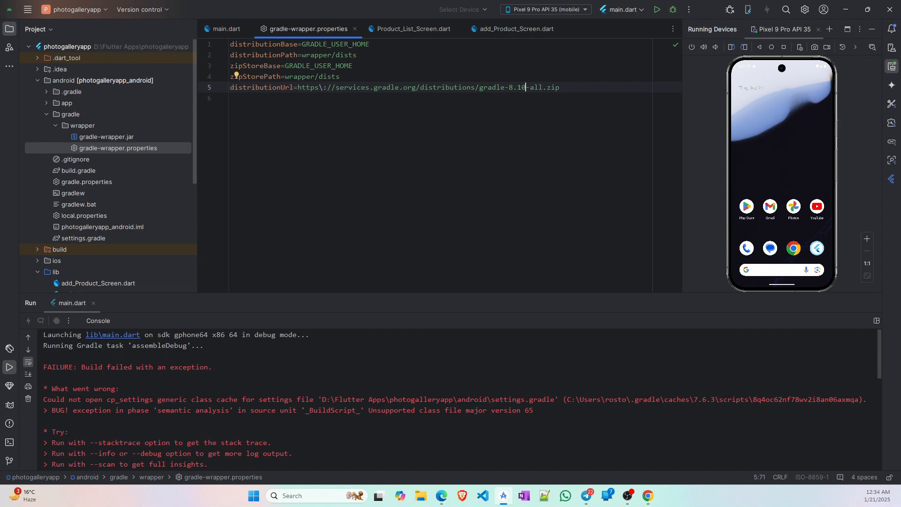
text(.2)
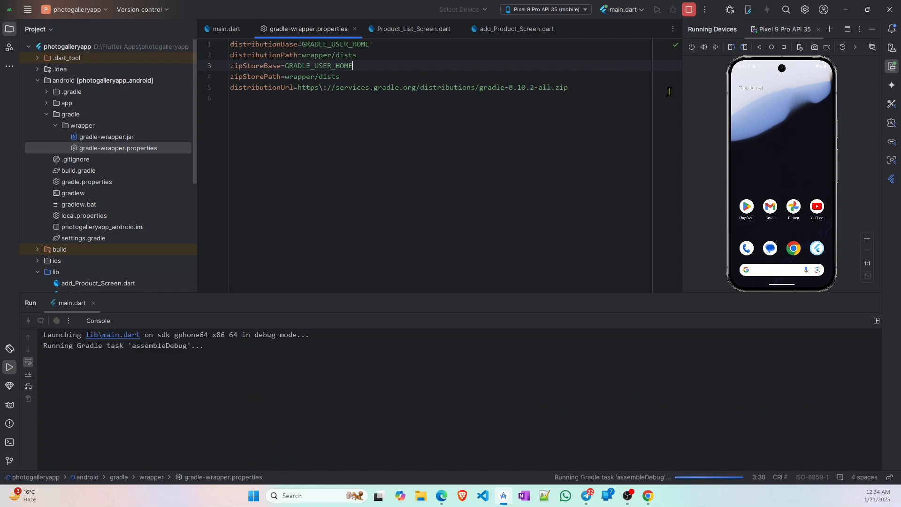
mouse_move(681, 134)
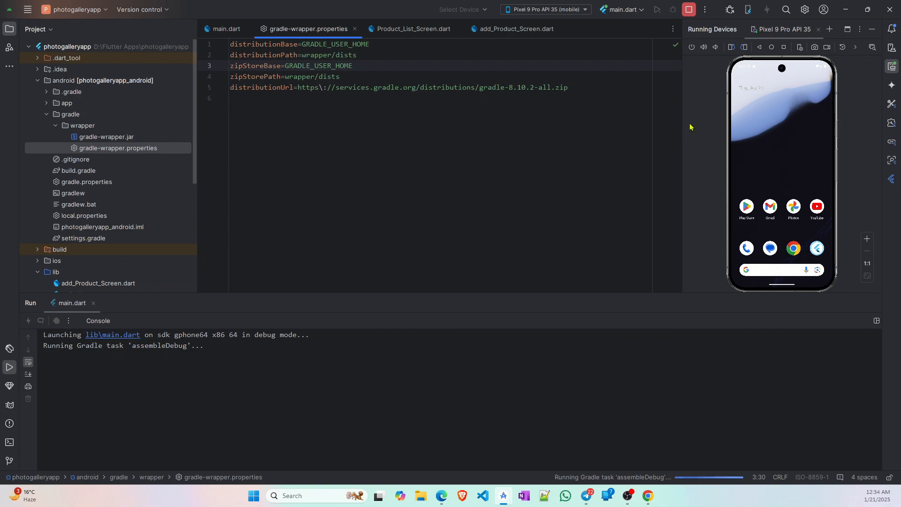
mouse_move(705, 232)
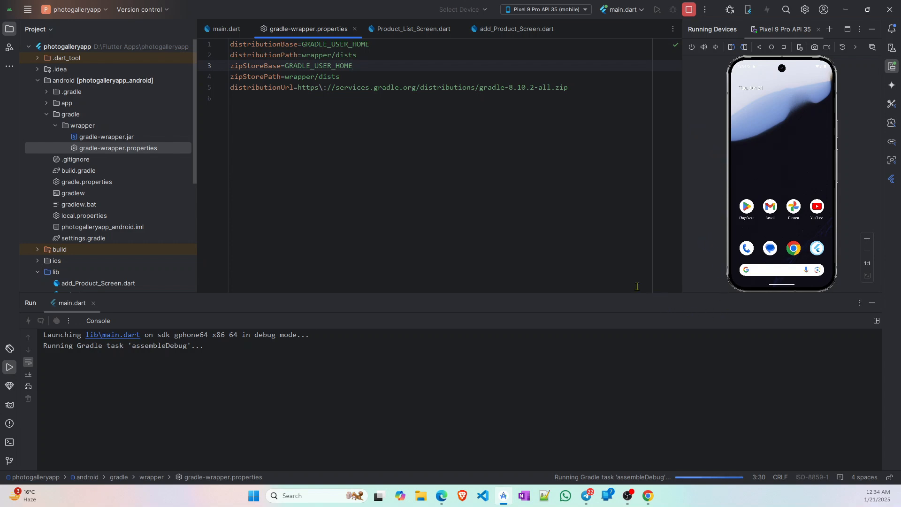
mouse_move(561, 233)
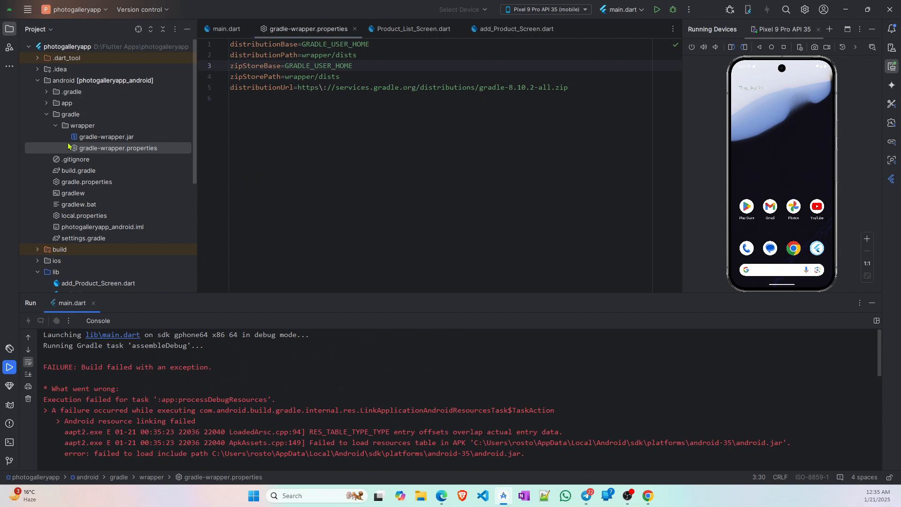
Collapse the gradle folders and open android/settings.gradle in the editor.
click(71, 125)
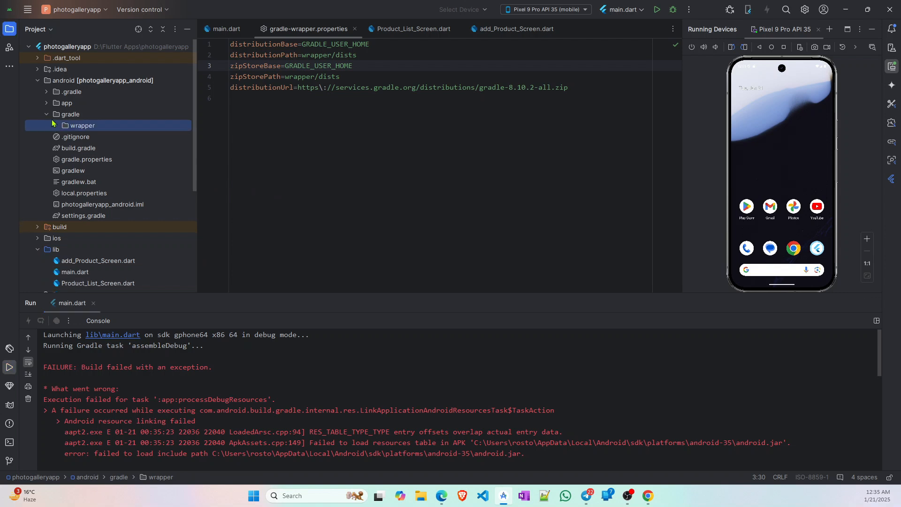
click(46, 114)
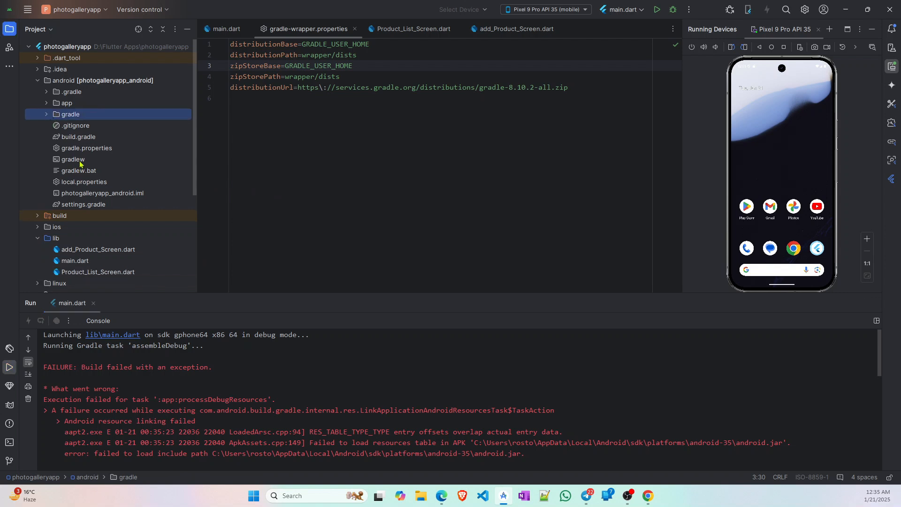
click(84, 204)
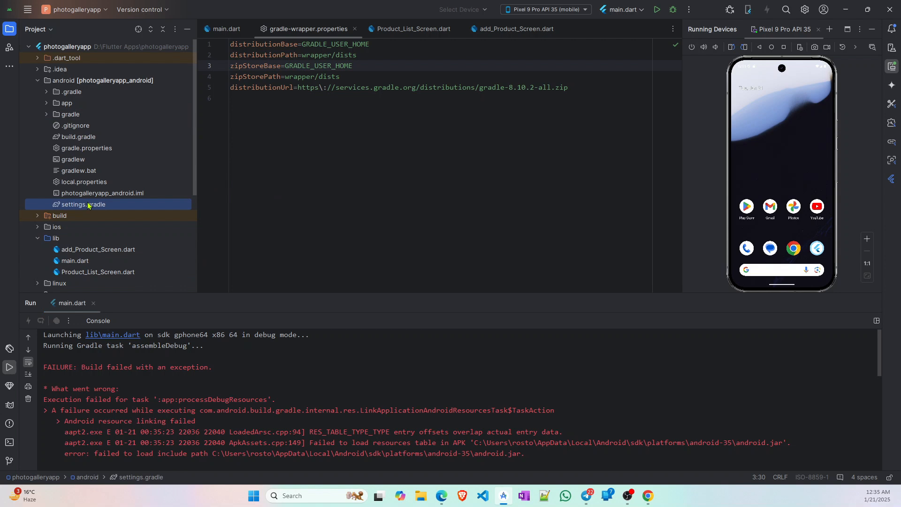
double_click(84, 204)
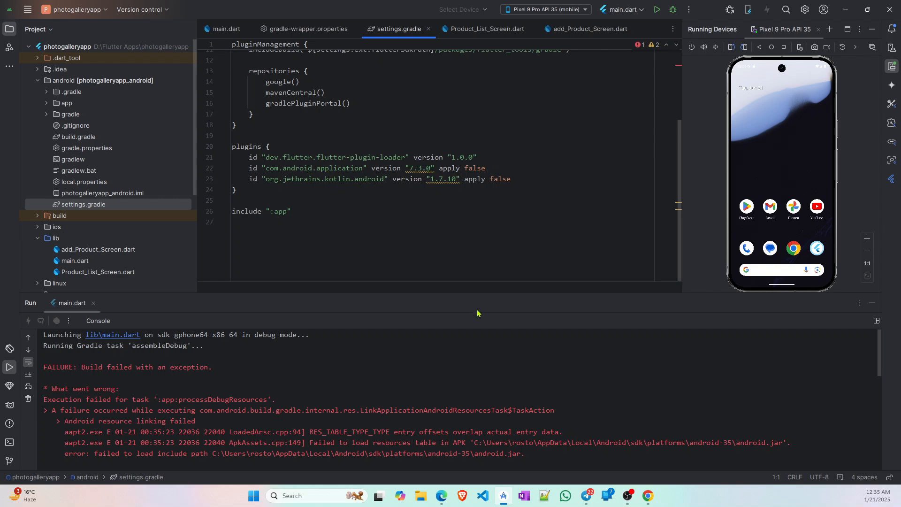
mouse_move(582, 309)
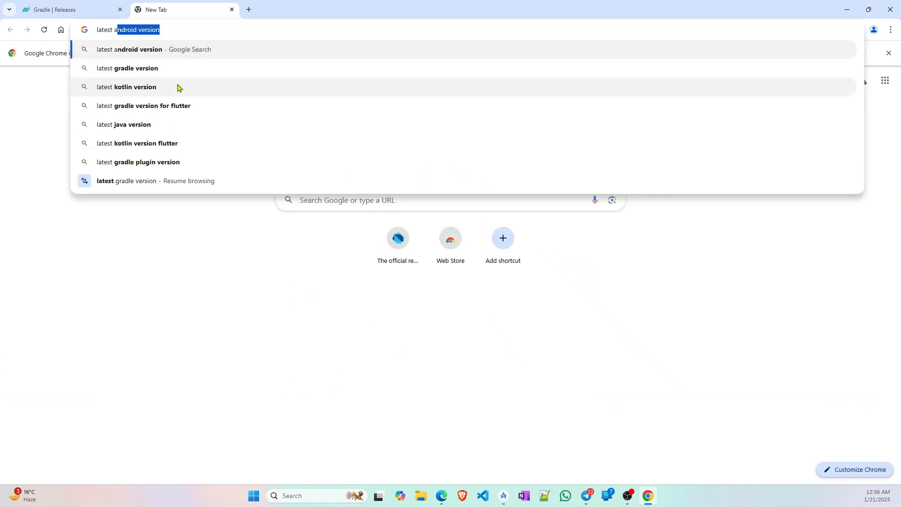
Search 'latest agp version' and open the Android Gradle plugin 8.8 release notes.
text(latest agp version)
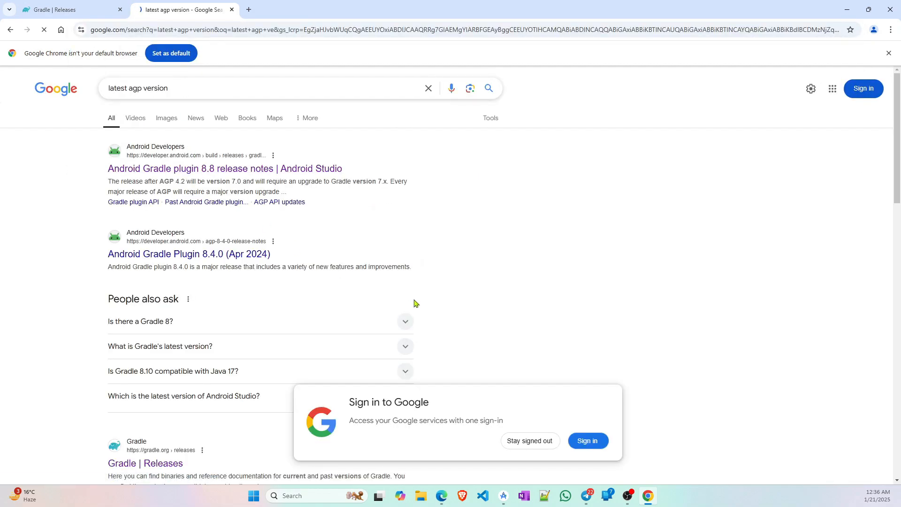
click(224, 168)
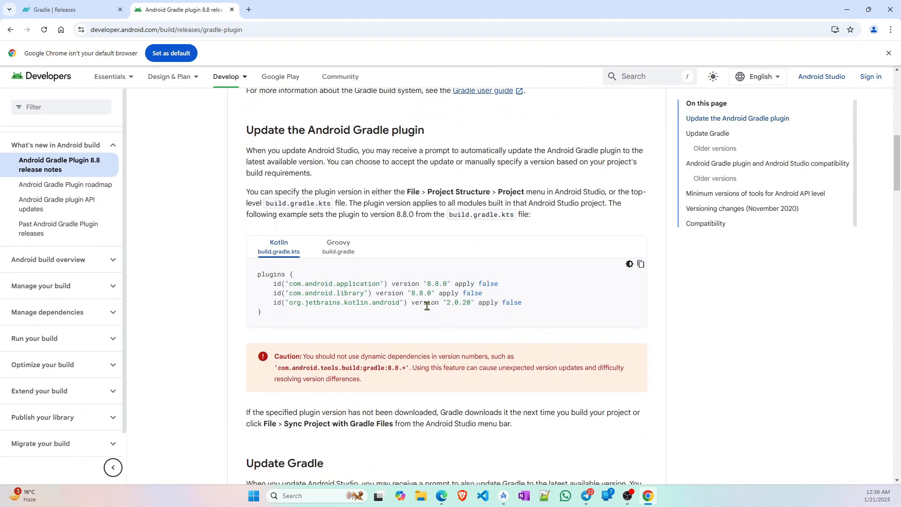
mouse_move(411, 295)
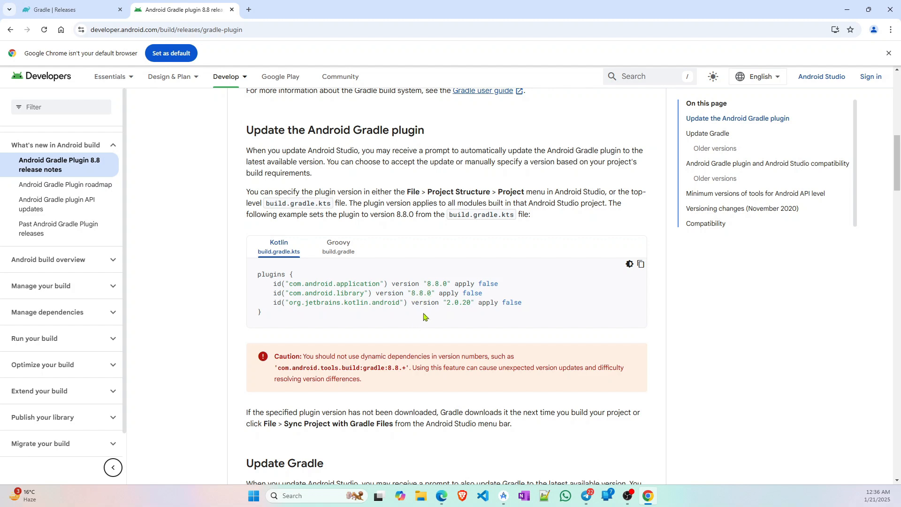
mouse_move(460, 312)
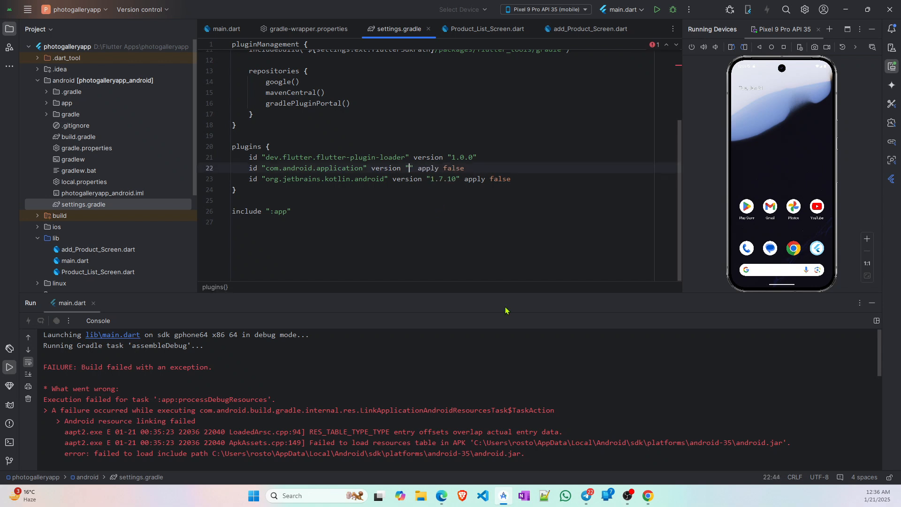
Set the com.android.application plugin version in settings.gradle to 8.8.0.
text(8)
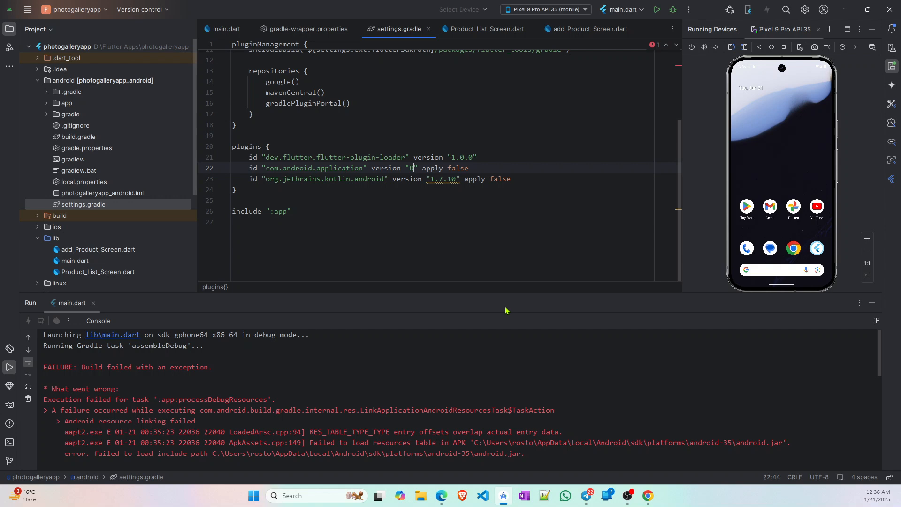
text(8.8.0)
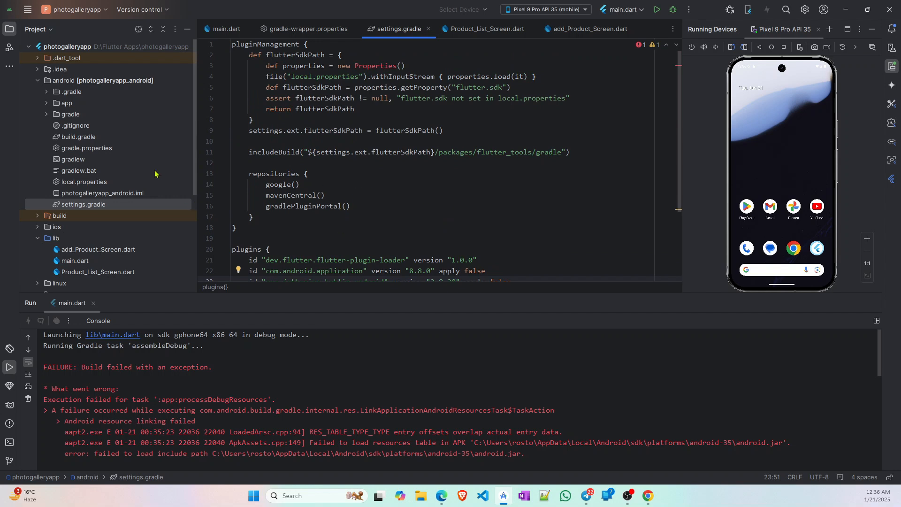
mouse_move(94, 139)
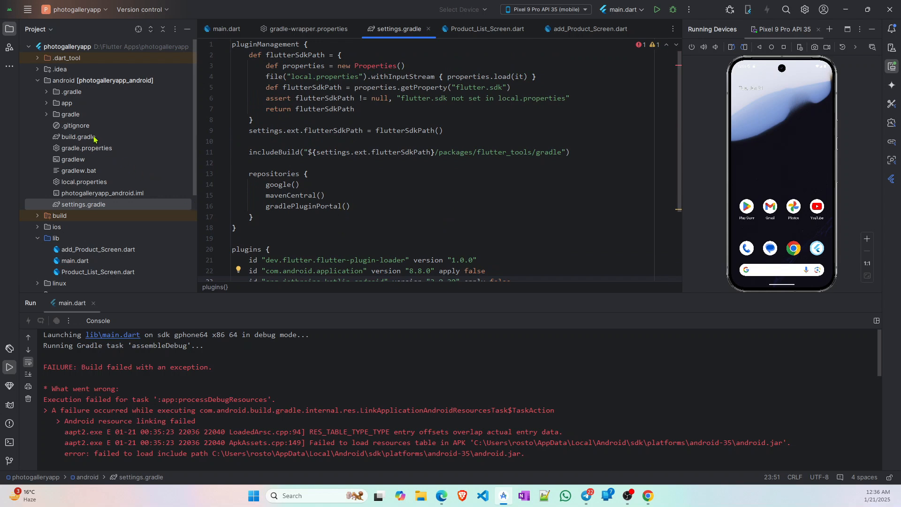
mouse_move(88, 140)
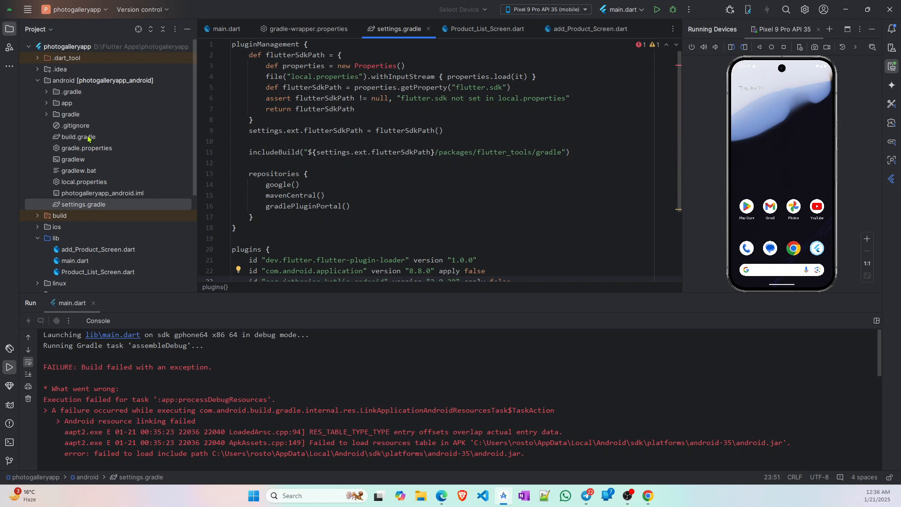
Open the android build.gradle, then expand the app module and reach its compileOptions block.
click(77, 137)
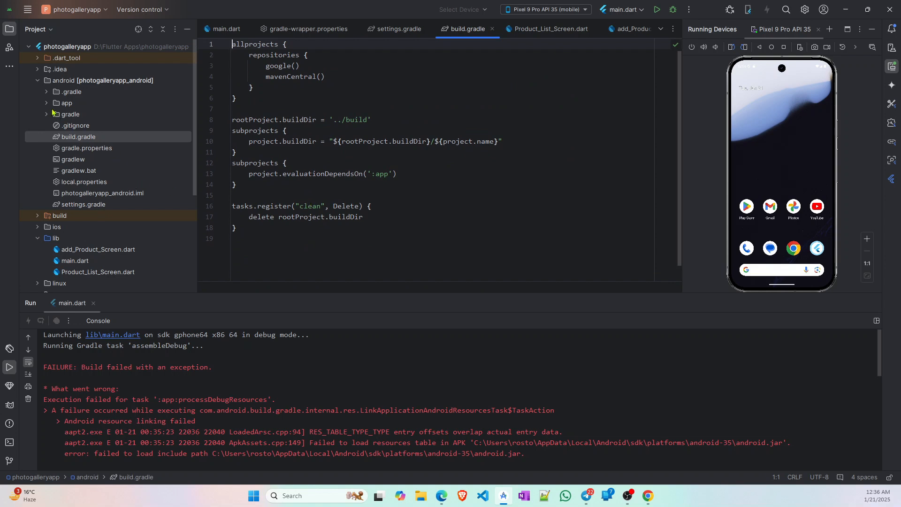
click(46, 91)
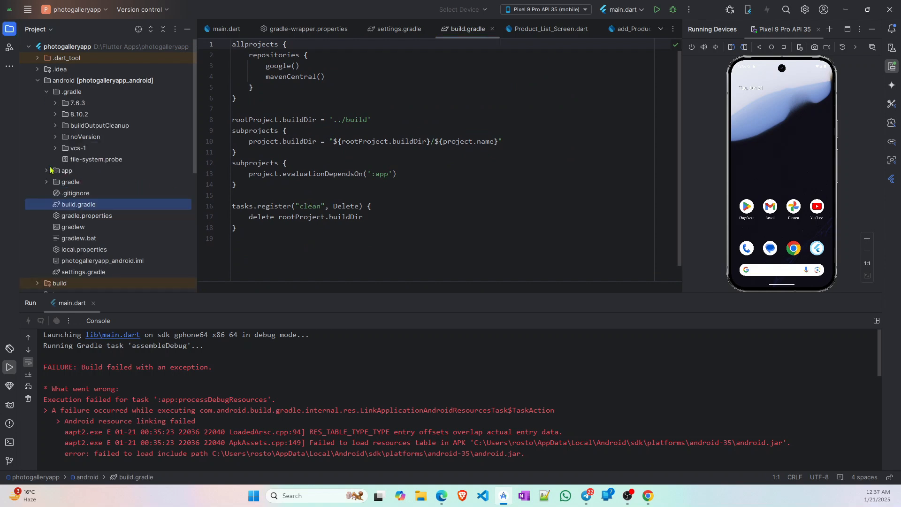
click(66, 170)
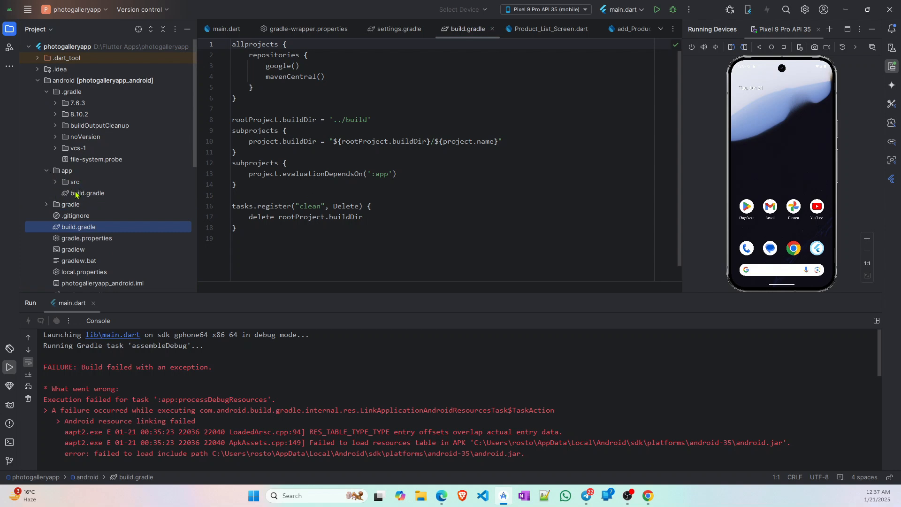
mouse_move(79, 199)
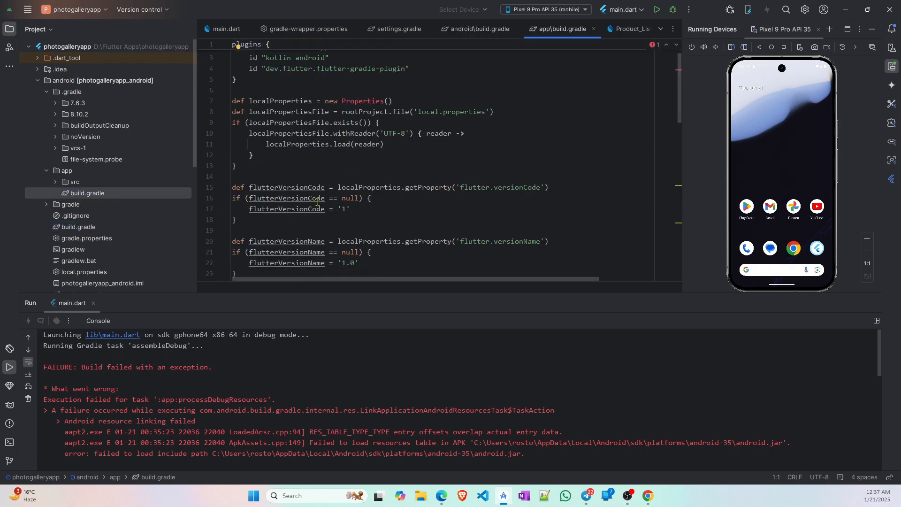
scroll(down, 3)
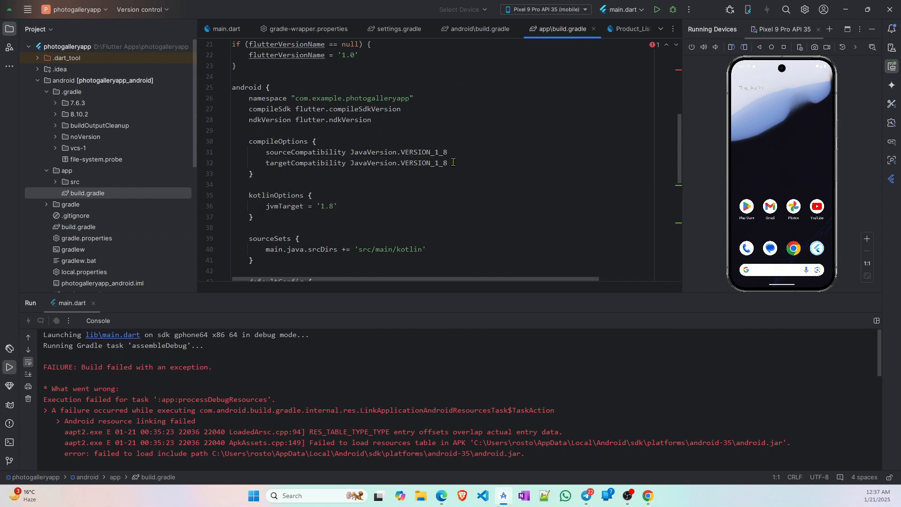
Change sourceCompatibility and targetCompatibility from JavaVersion.VERSION_1_8 to VERSION_21.
click(451, 152)
text(2)
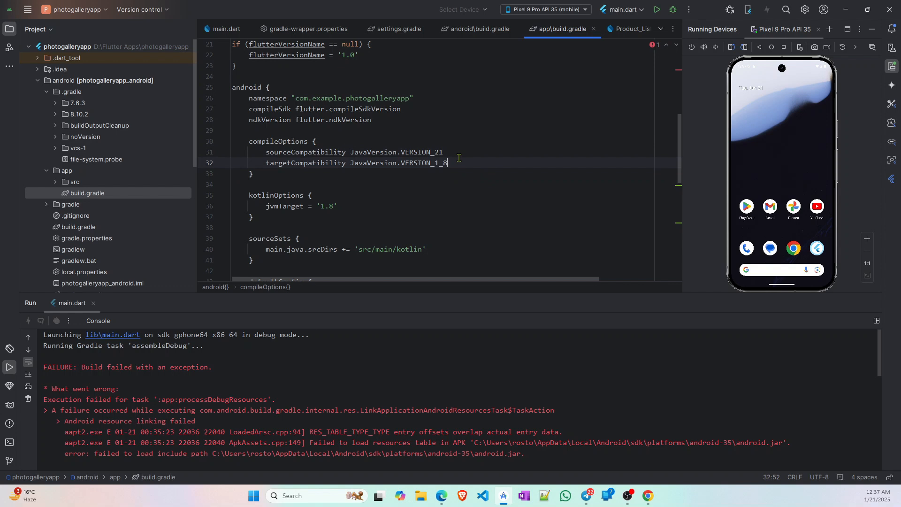
text(VERSION_21)
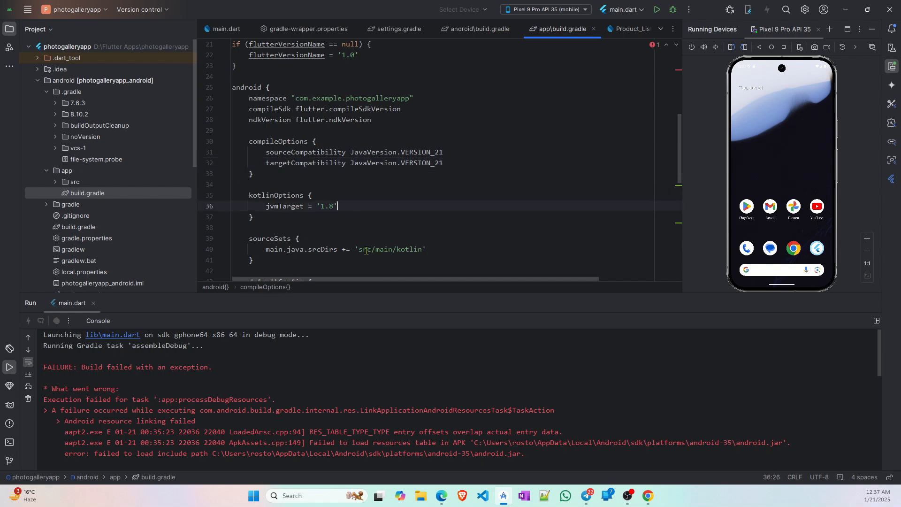
text(2)
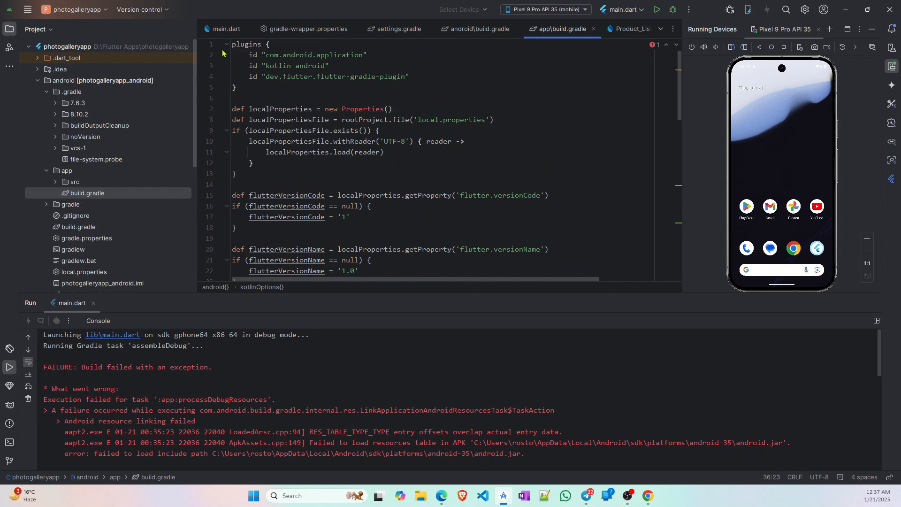
Switch to main.dart and run the app again to start a fresh assembleDebug build.
click(226, 29)
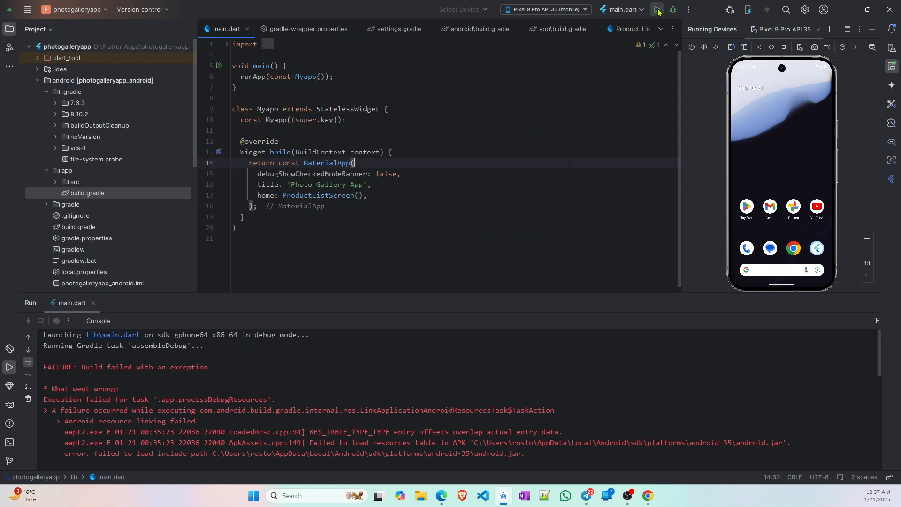
click(657, 9)
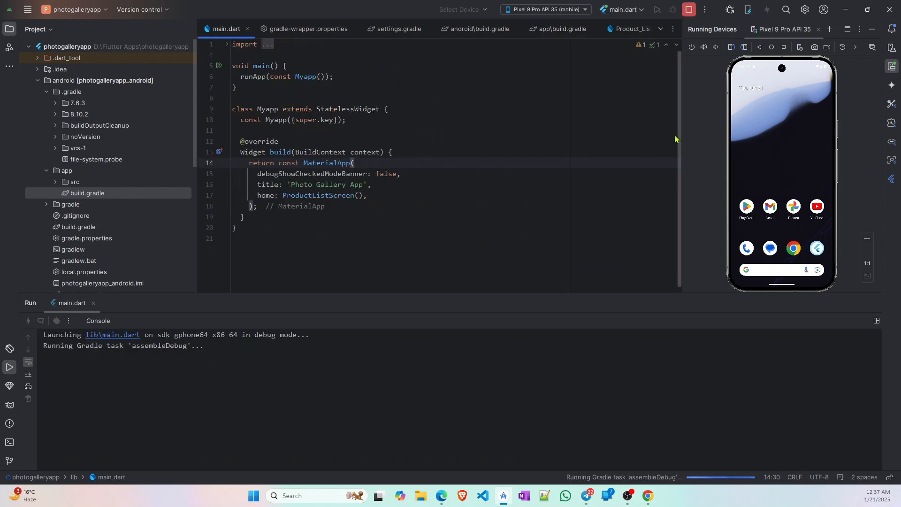